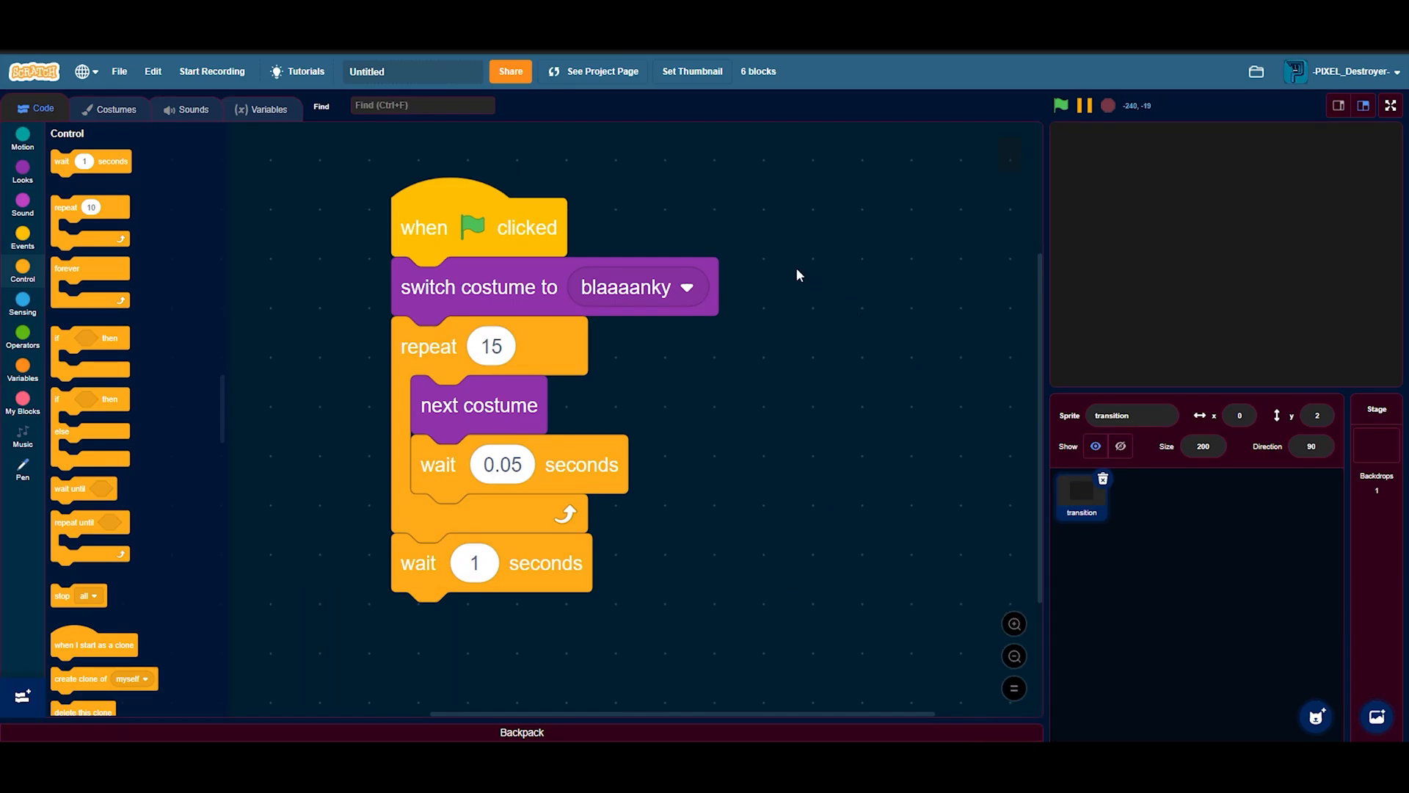
pyautogui.moveTo(812, 281)
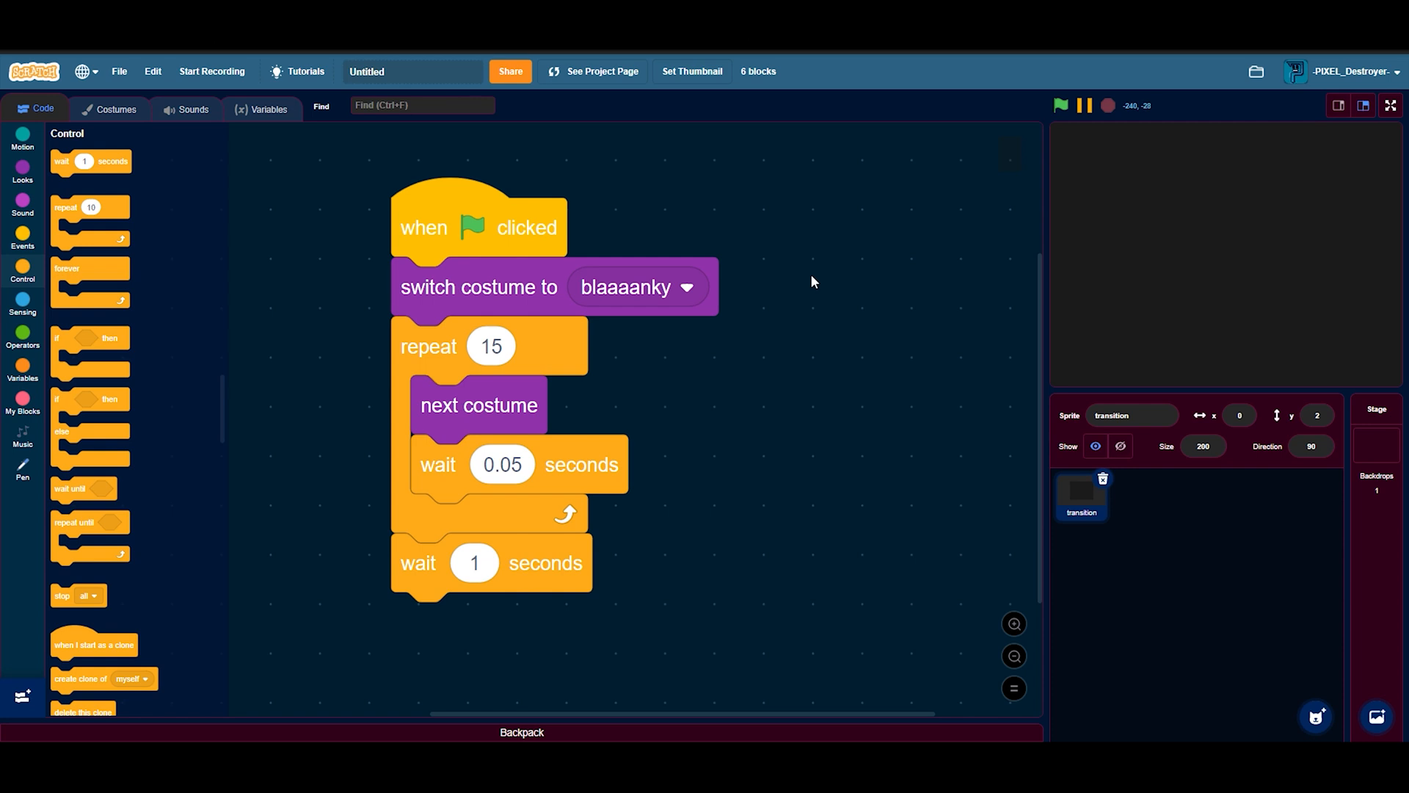
pyautogui.moveTo(825, 319)
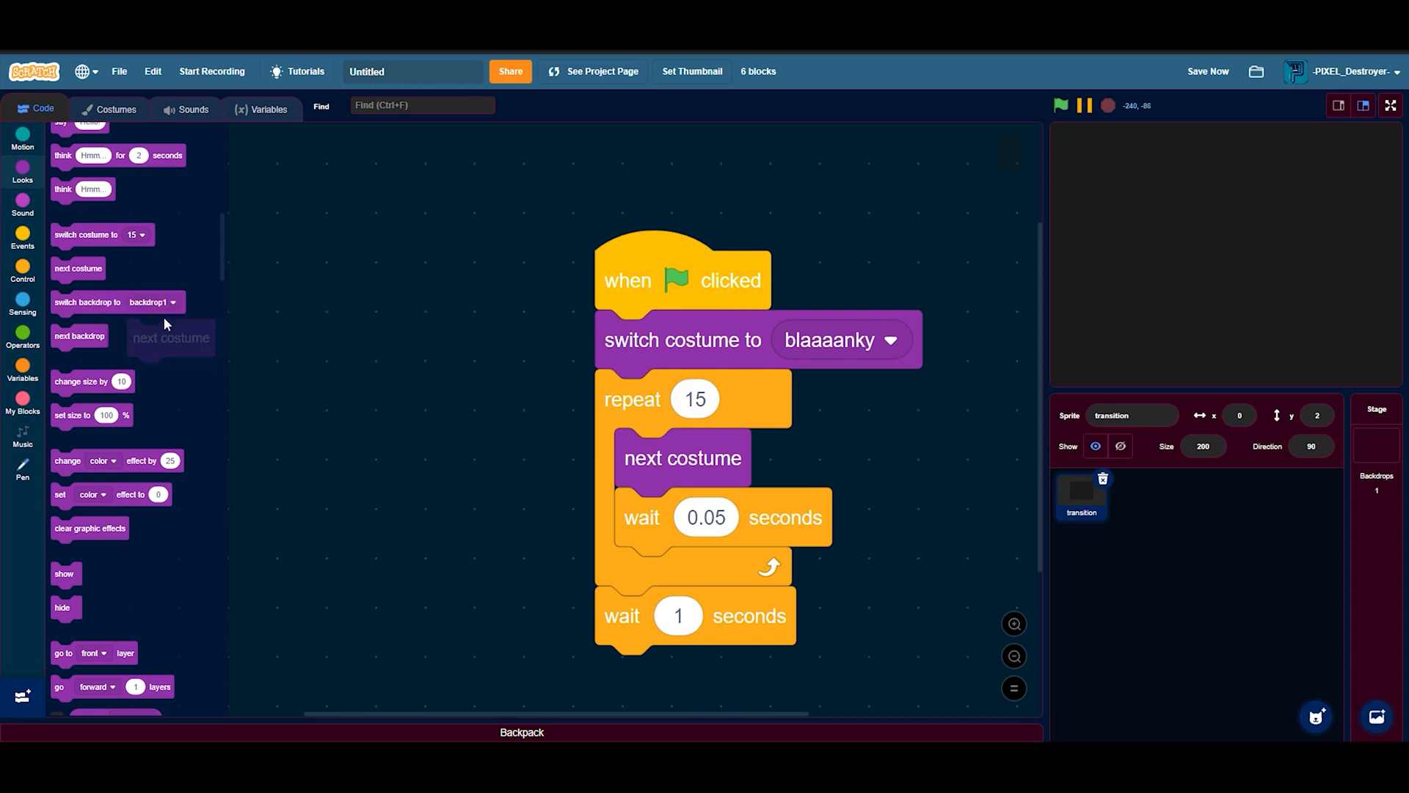
# Step: Shift the transition script left and set the loose switch costume block to costume 15
pyautogui.moveTo(683, 279); pyautogui.dragTo(440, 282)
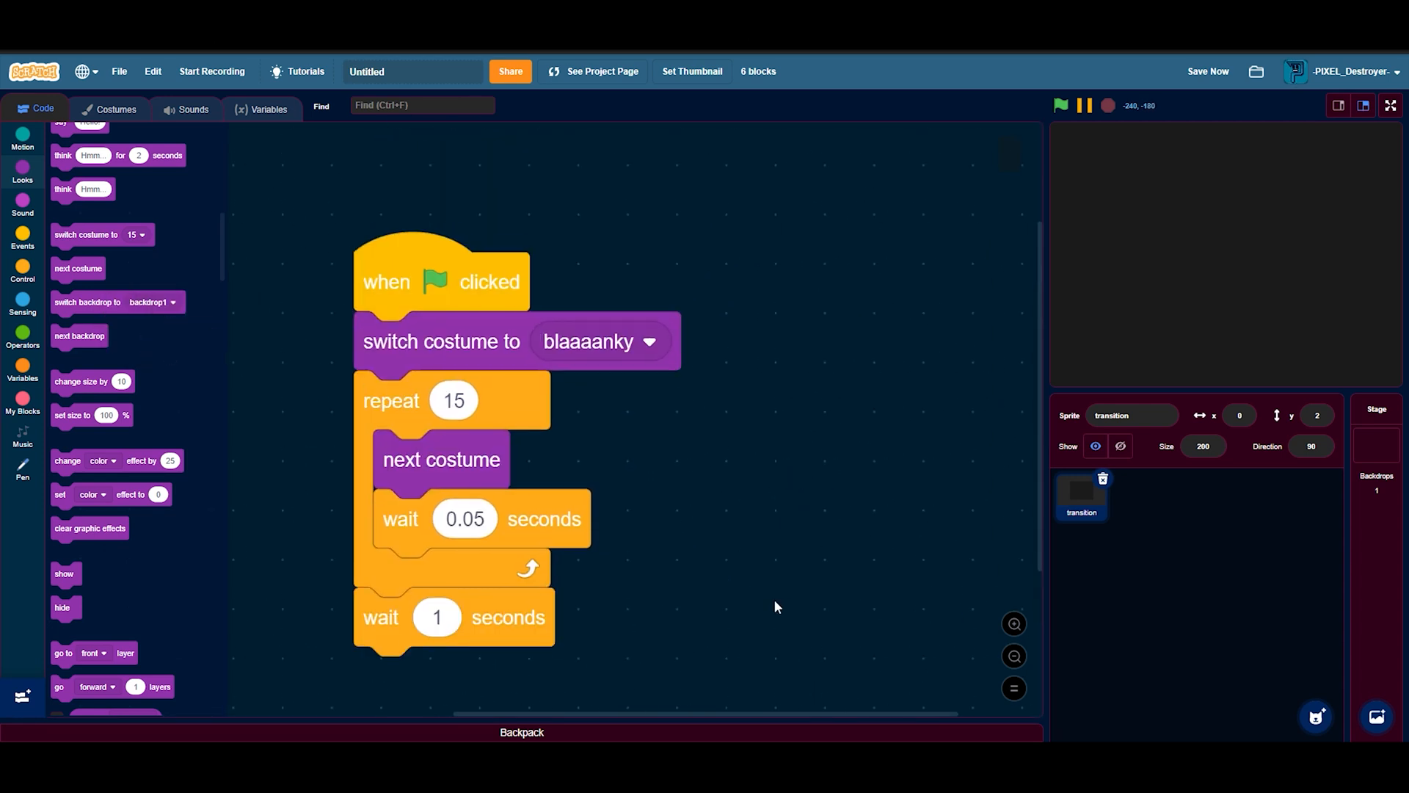
pyautogui.click(1060, 106)
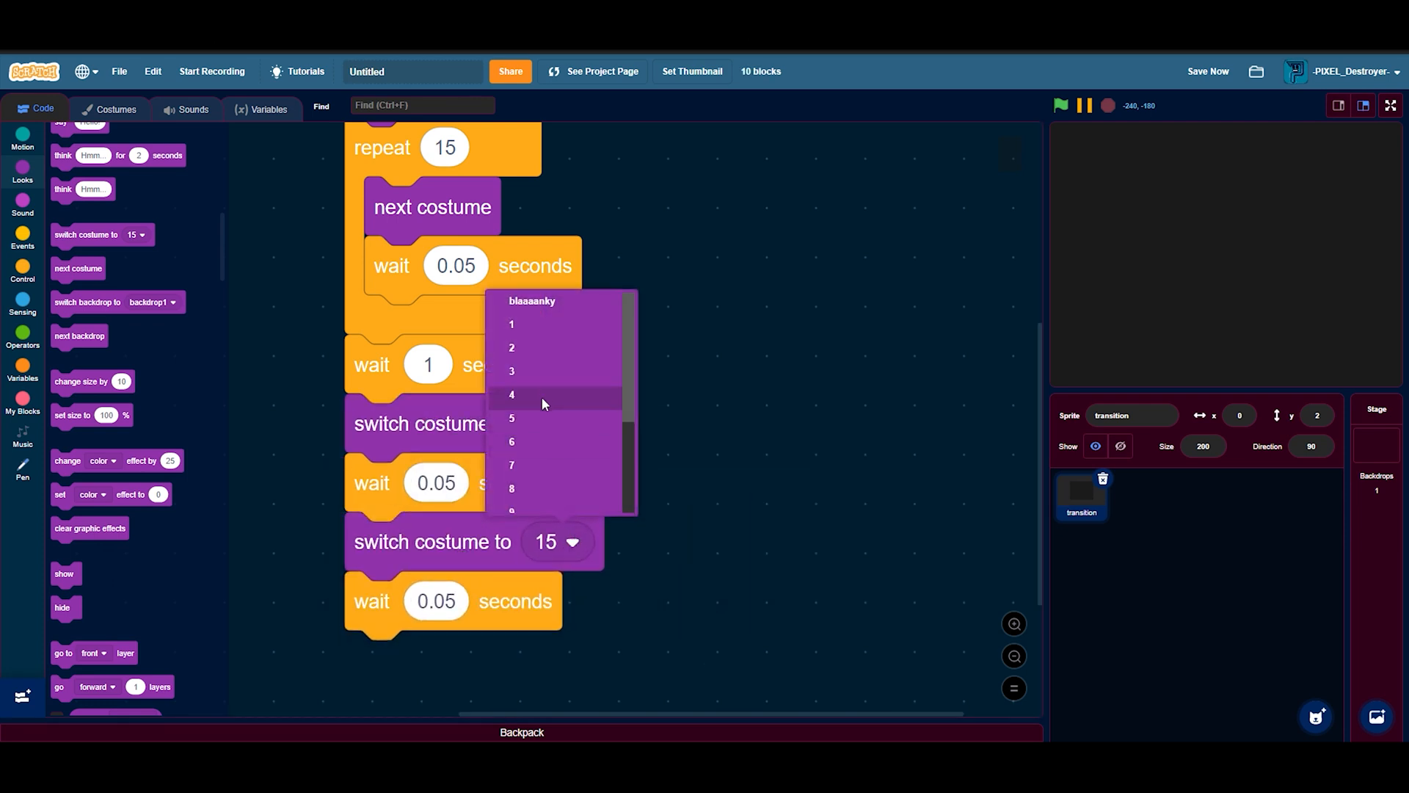
pyautogui.scroll(-3)
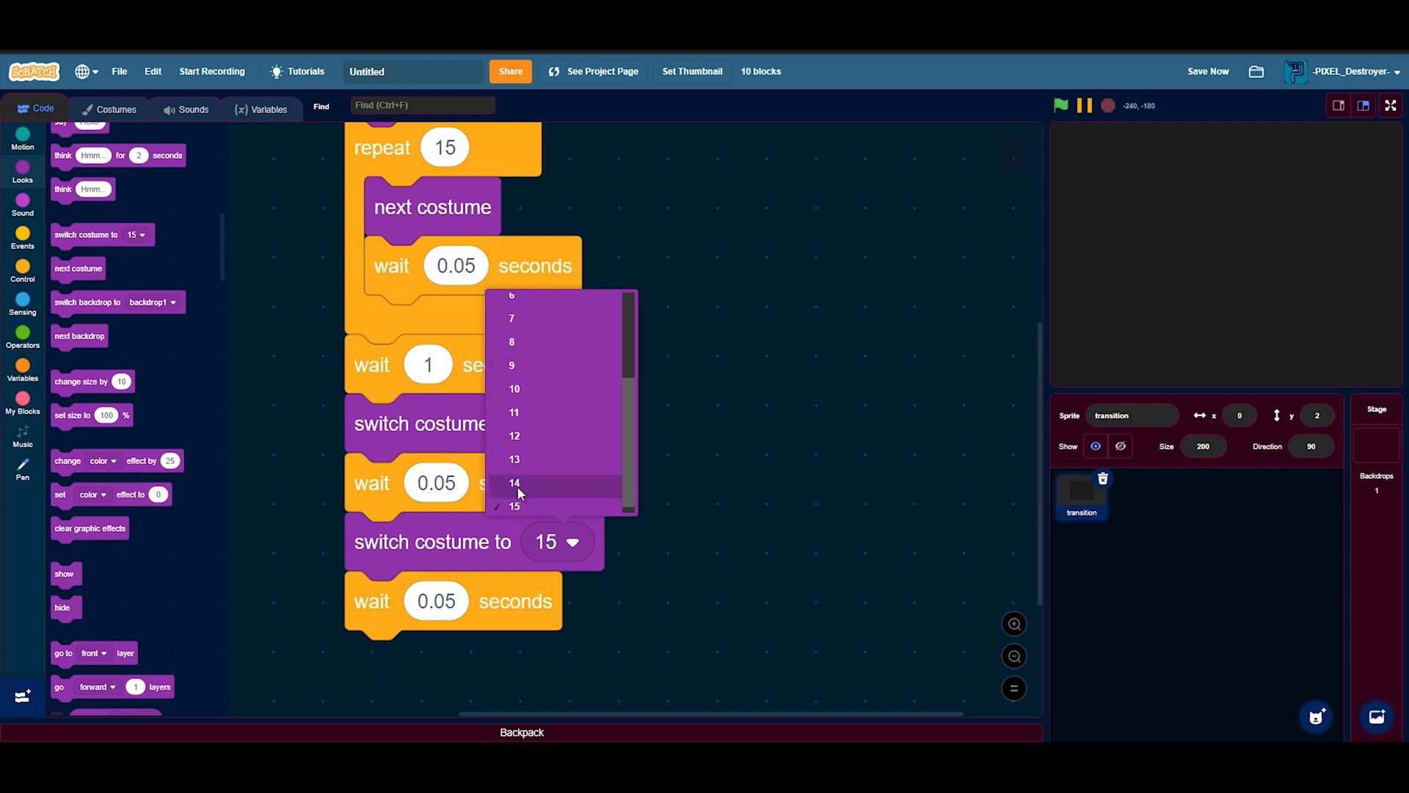
pyautogui.click(515, 483)
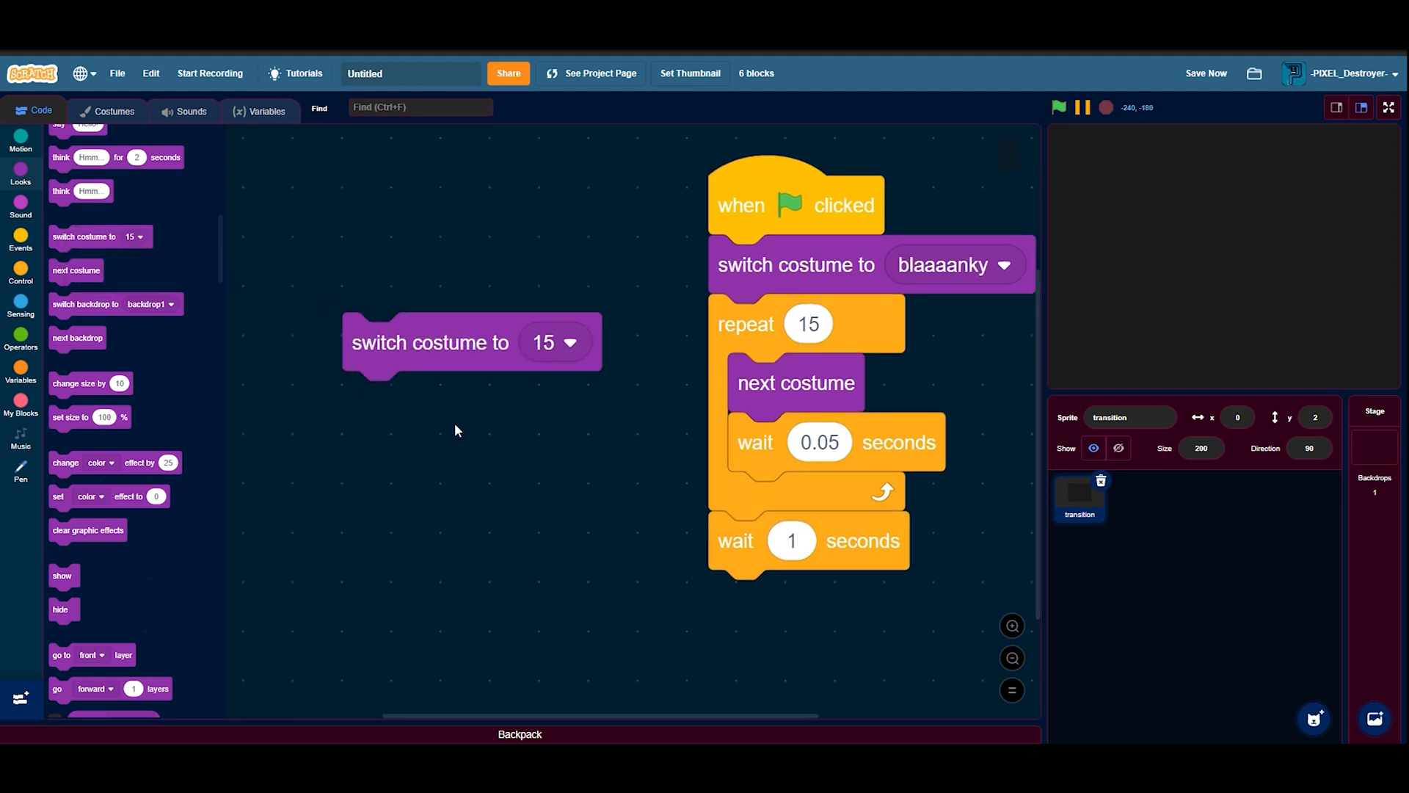
# Step: Fill the loose switch costume block with costume number minus 1 using a subtraction operator
pyautogui.click(20, 342)
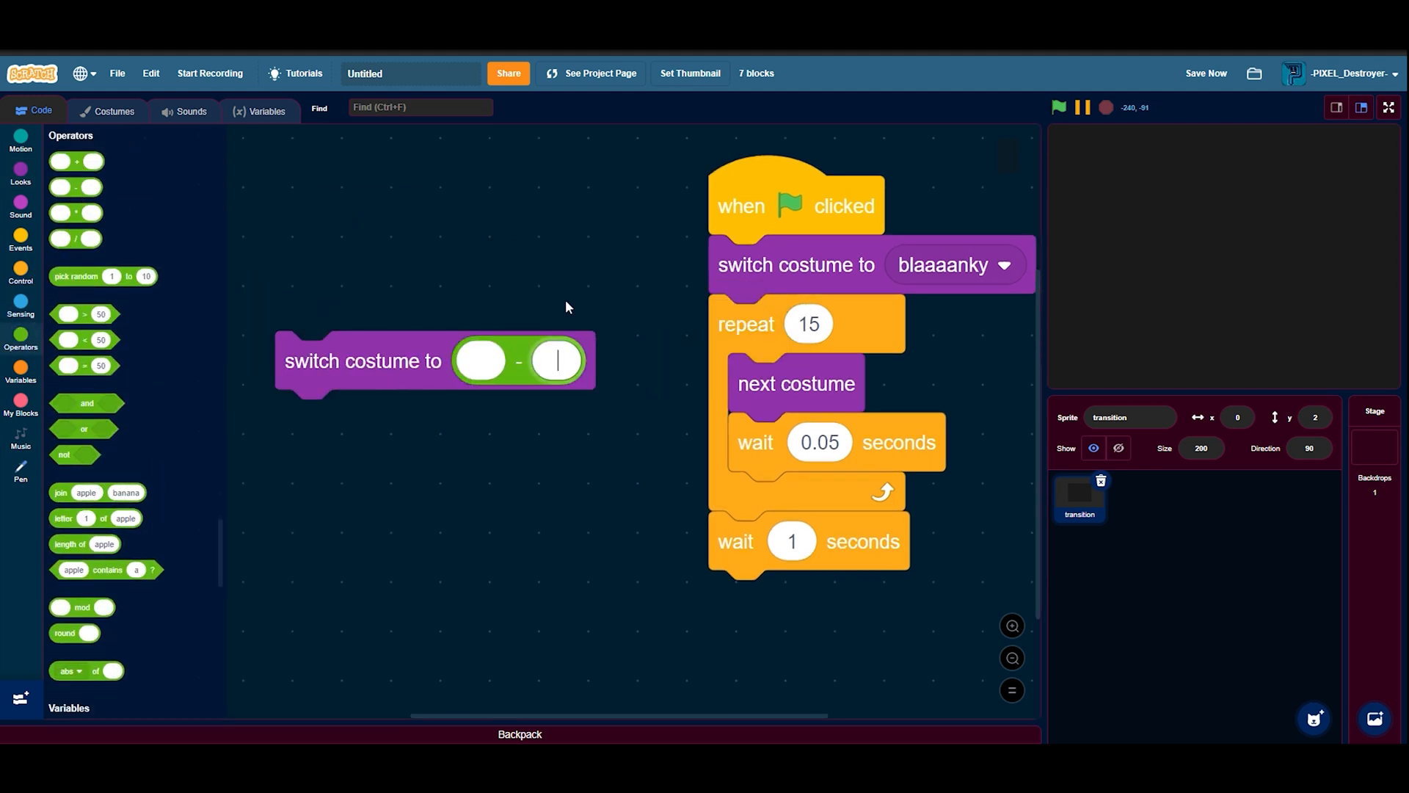
pyautogui.write('1')
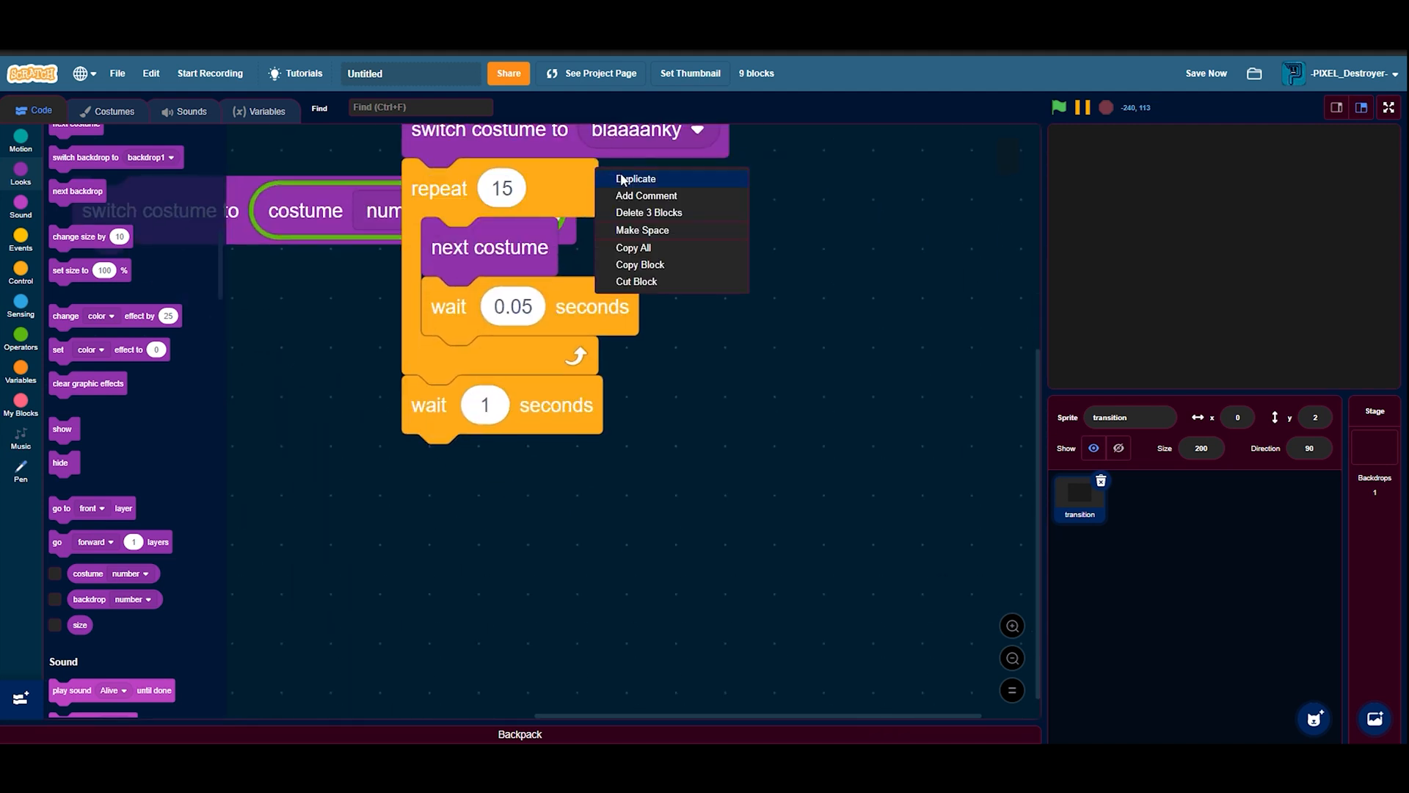
# Step: Duplicate the repeat-15 loop to step costumes backward, run the transition, then stop it
pyautogui.click(636, 178)
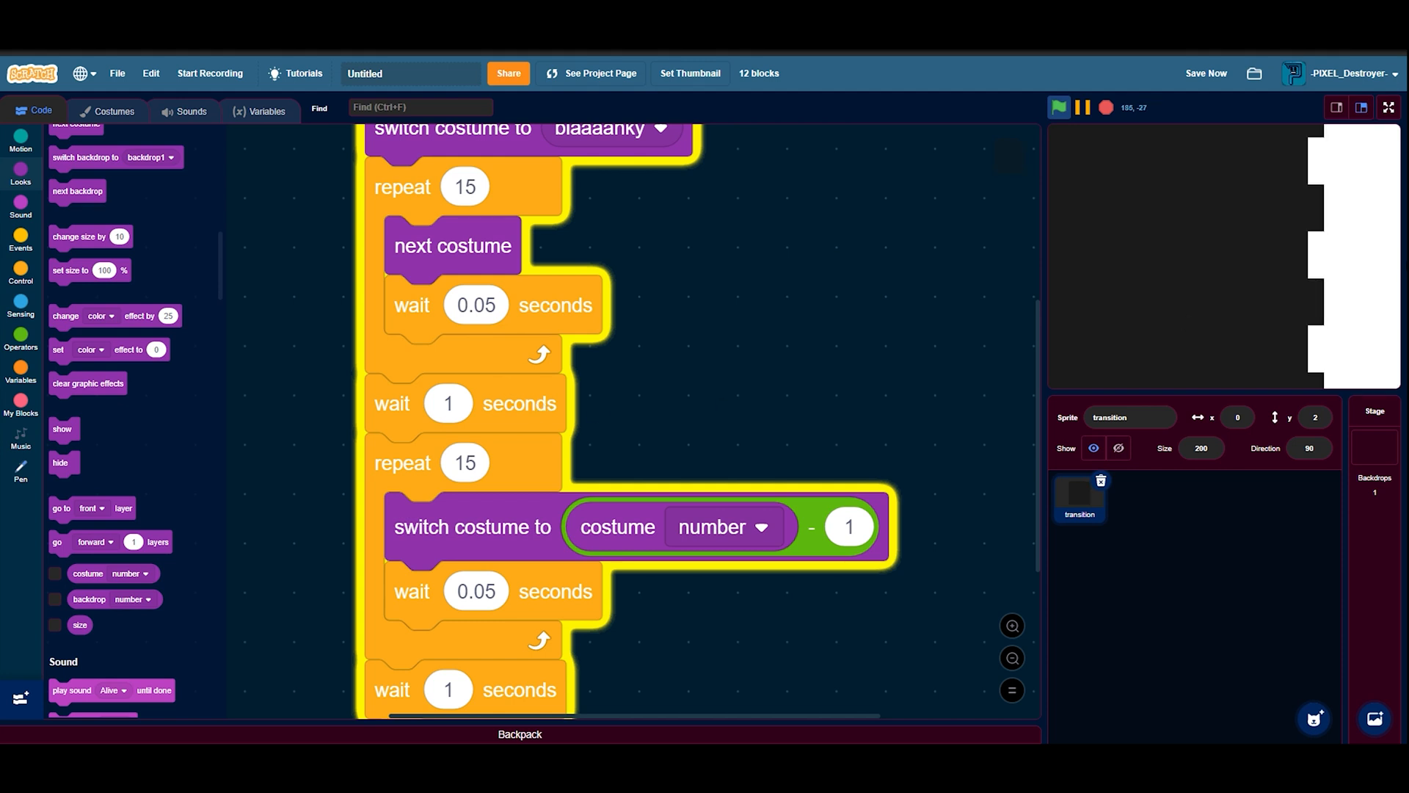
pyautogui.click(1107, 107)
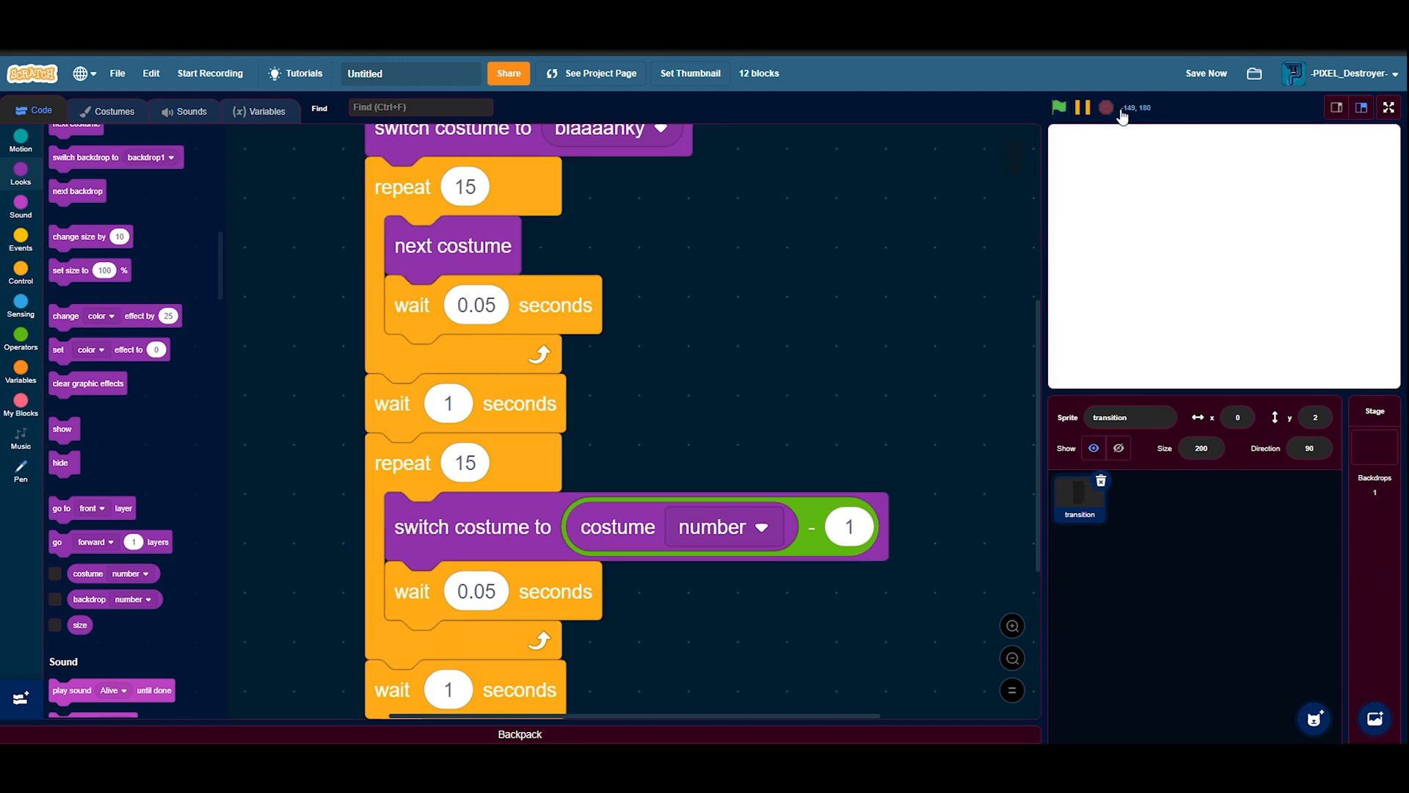
pyautogui.scroll(-3)
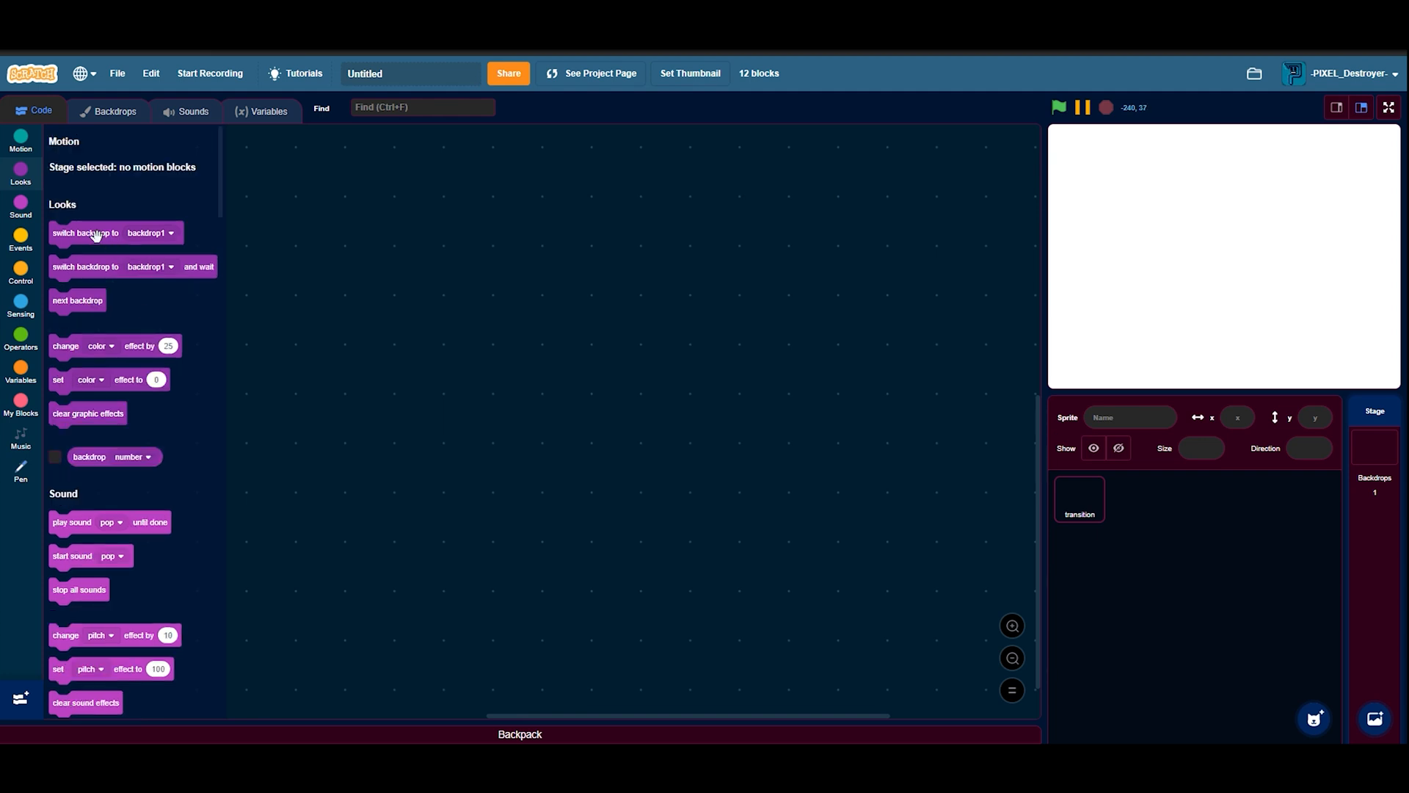
# Step: Give the Stage a switch backdrop block holding a subtraction with 1 as its second value
pyautogui.moveTo(85, 231); pyautogui.dragTo(519, 342)
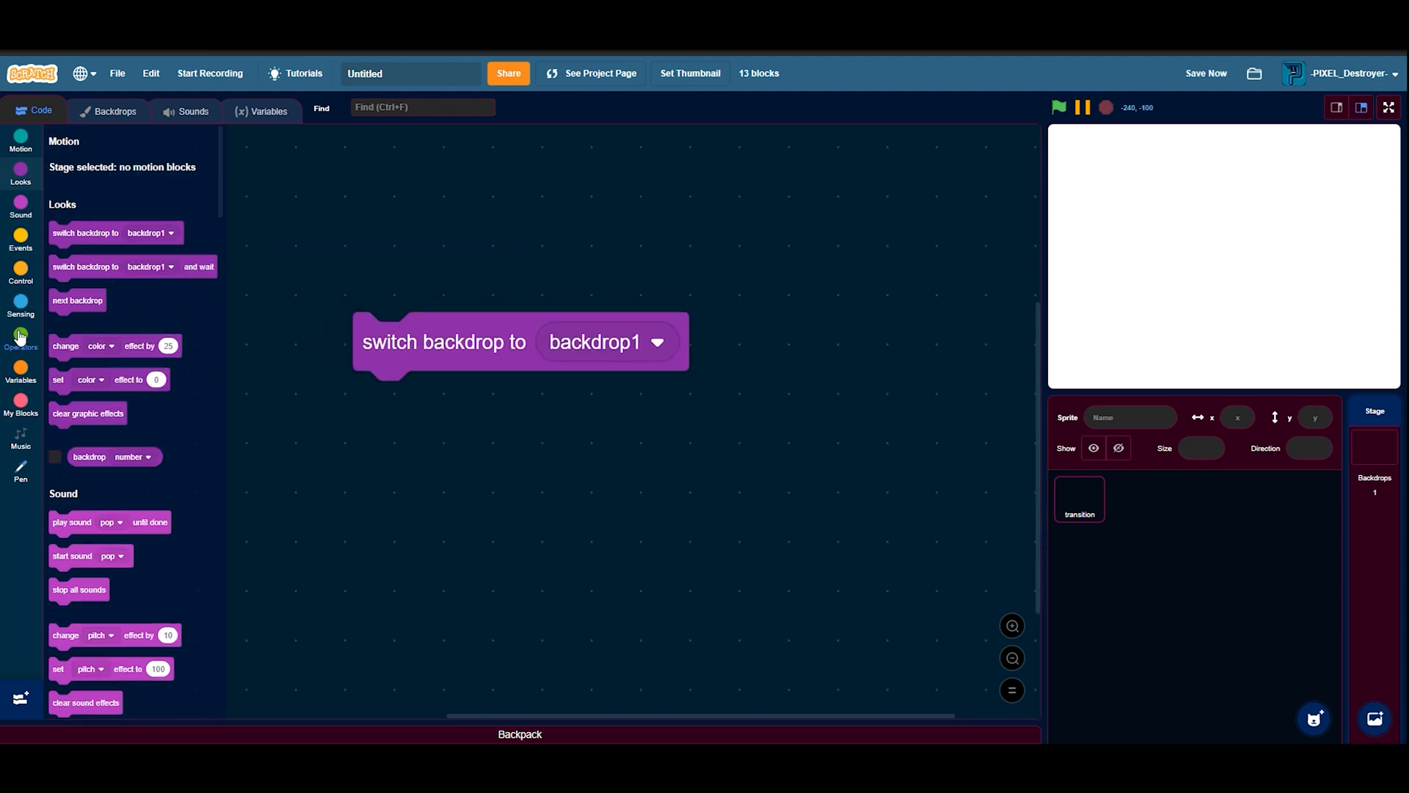
pyautogui.click(19, 338)
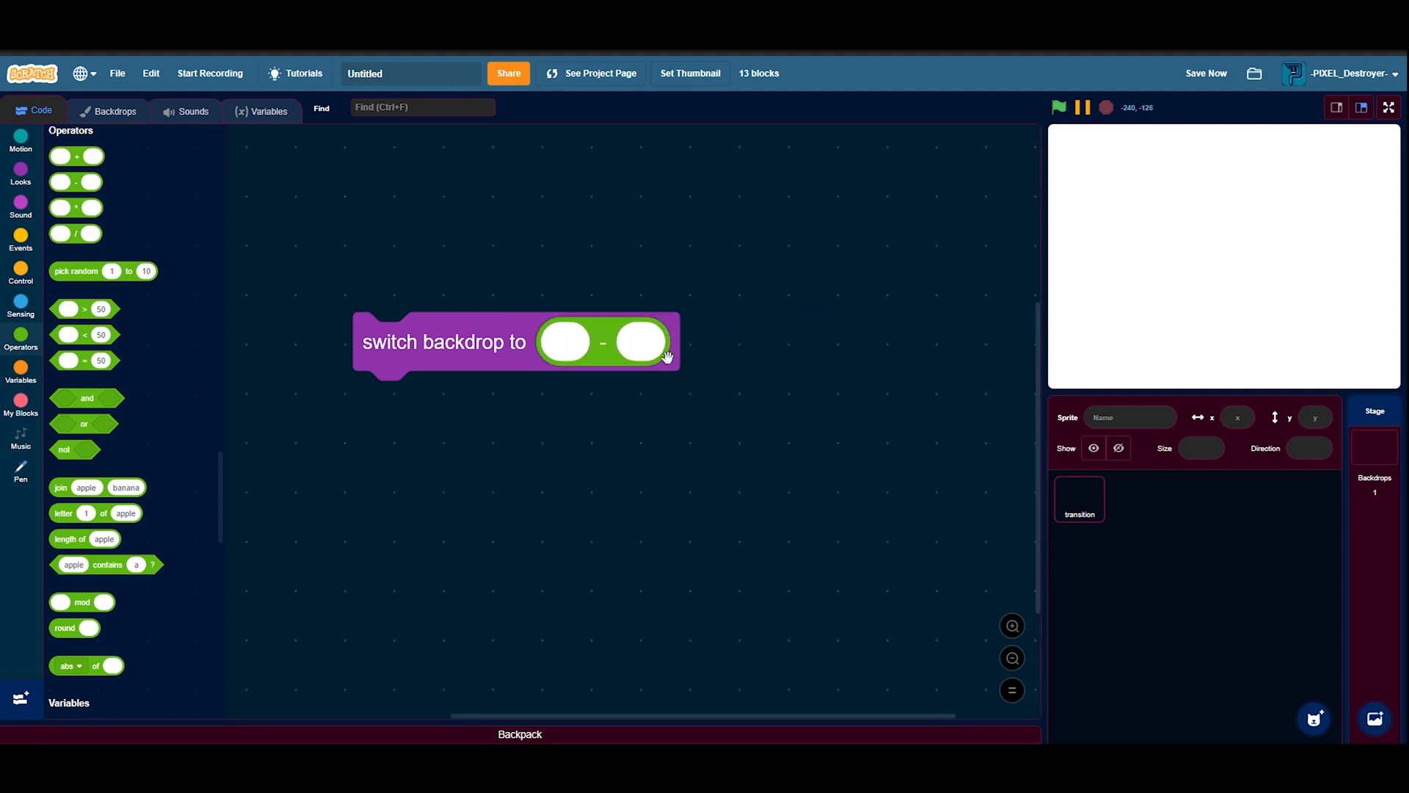
pyautogui.write('1')
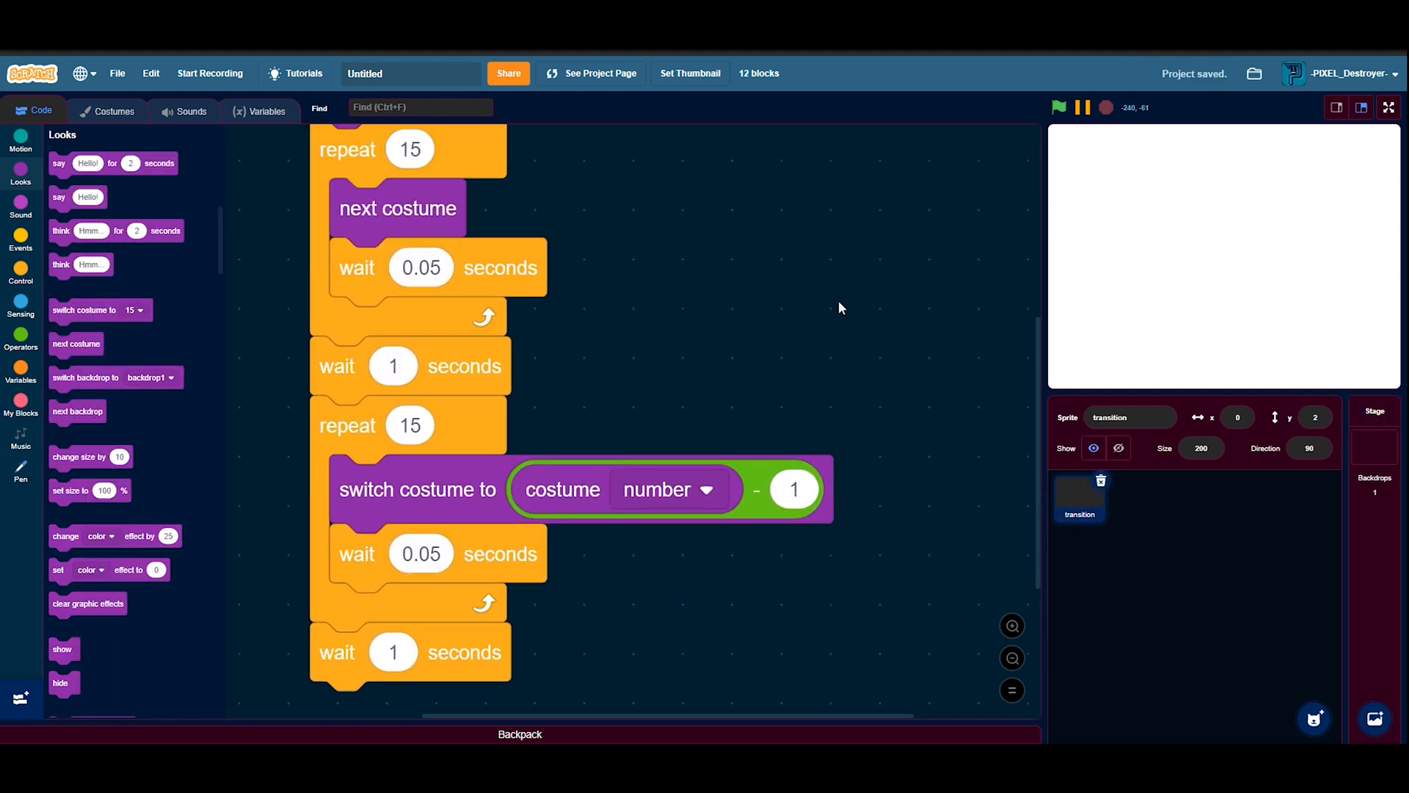
pyautogui.scroll(-3)
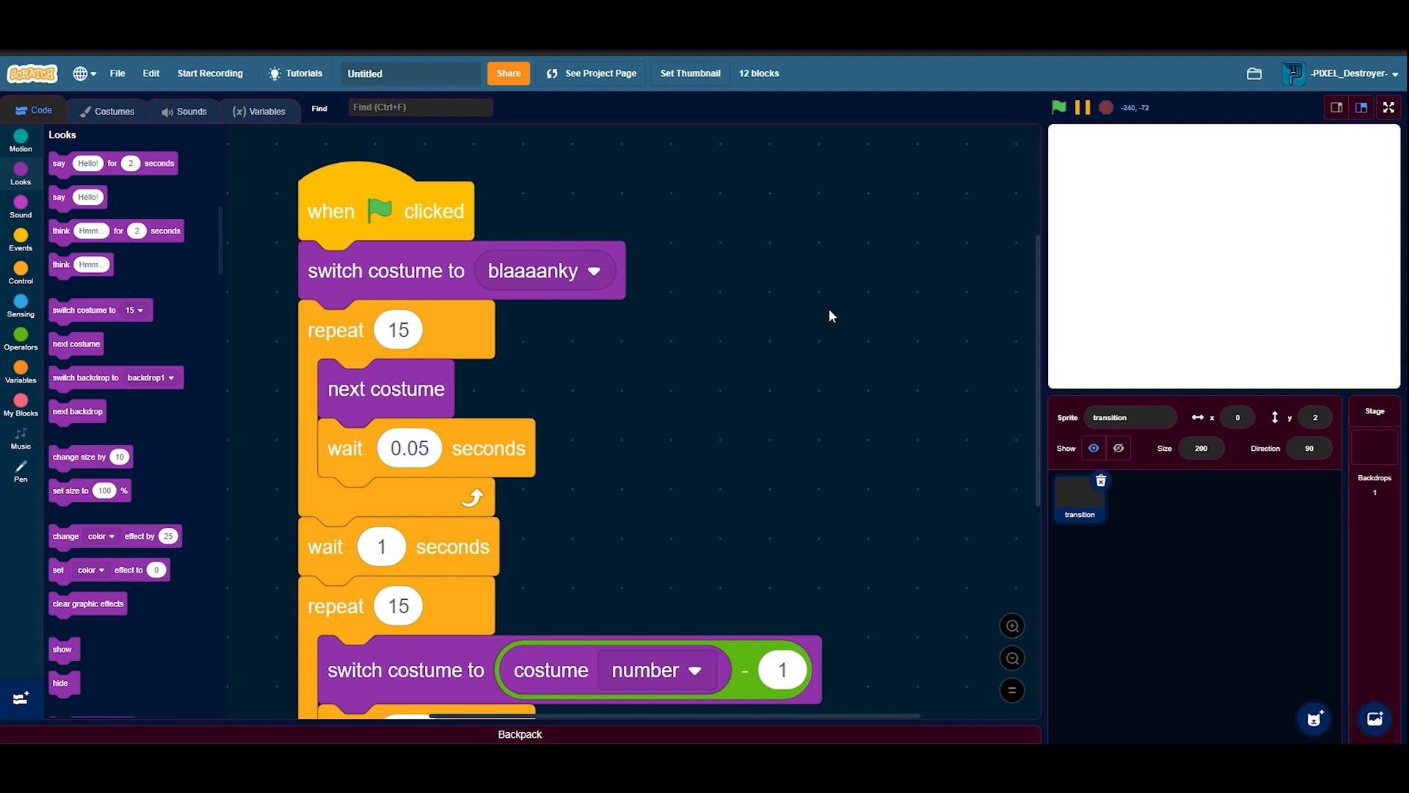
pyautogui.moveTo(831, 312)
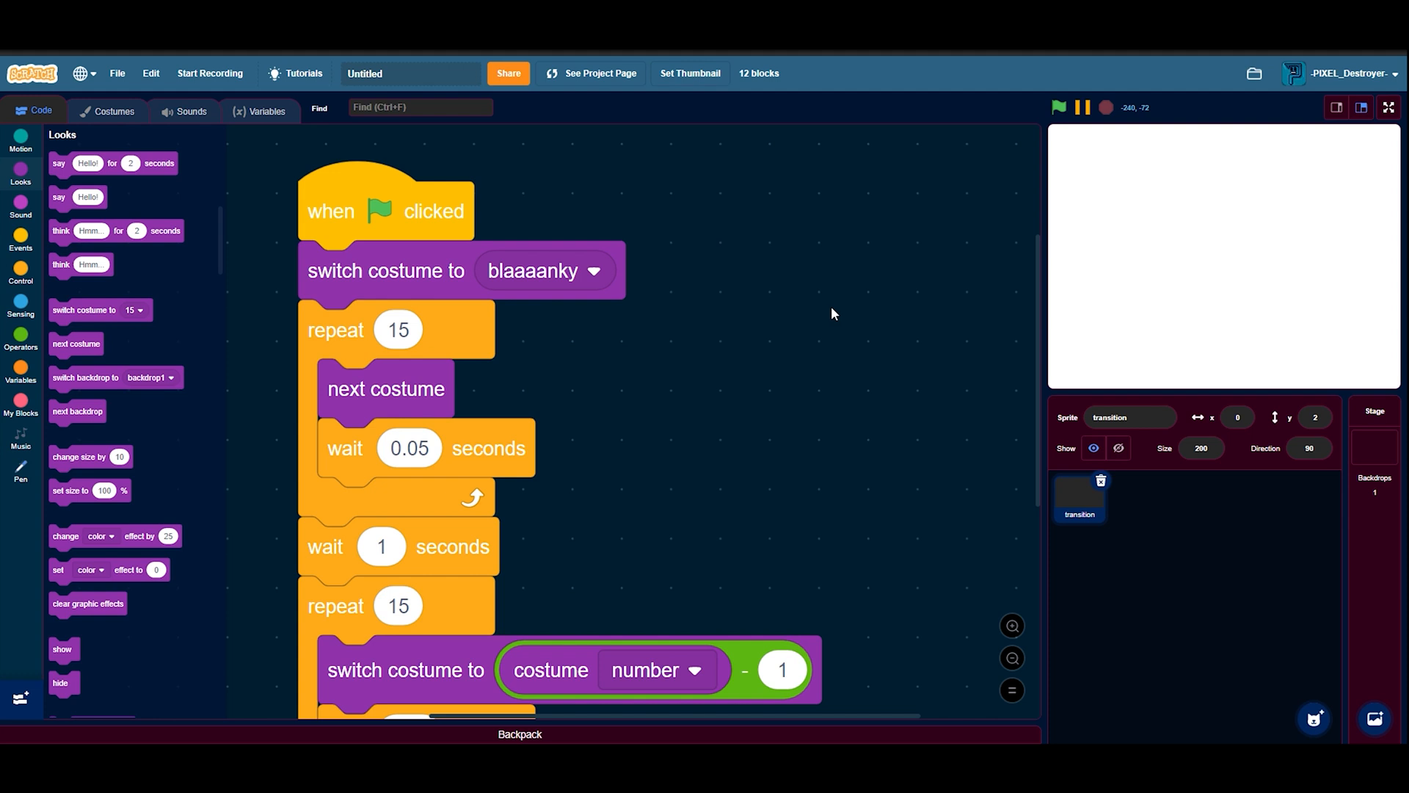
# Step: Go to My Stuff from the account menu and browse the project list
pyautogui.click(1339, 73)
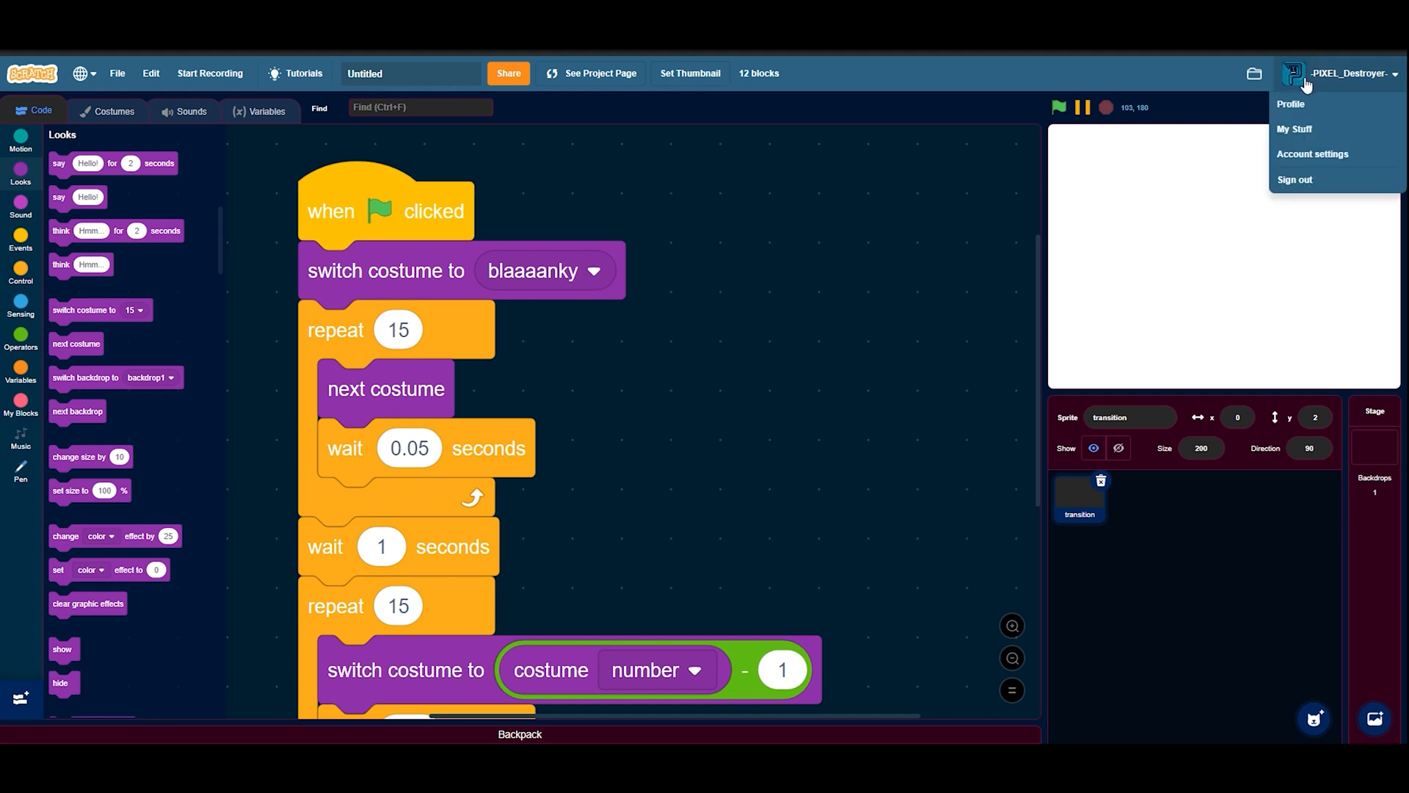
pyautogui.moveTo(1295, 129)
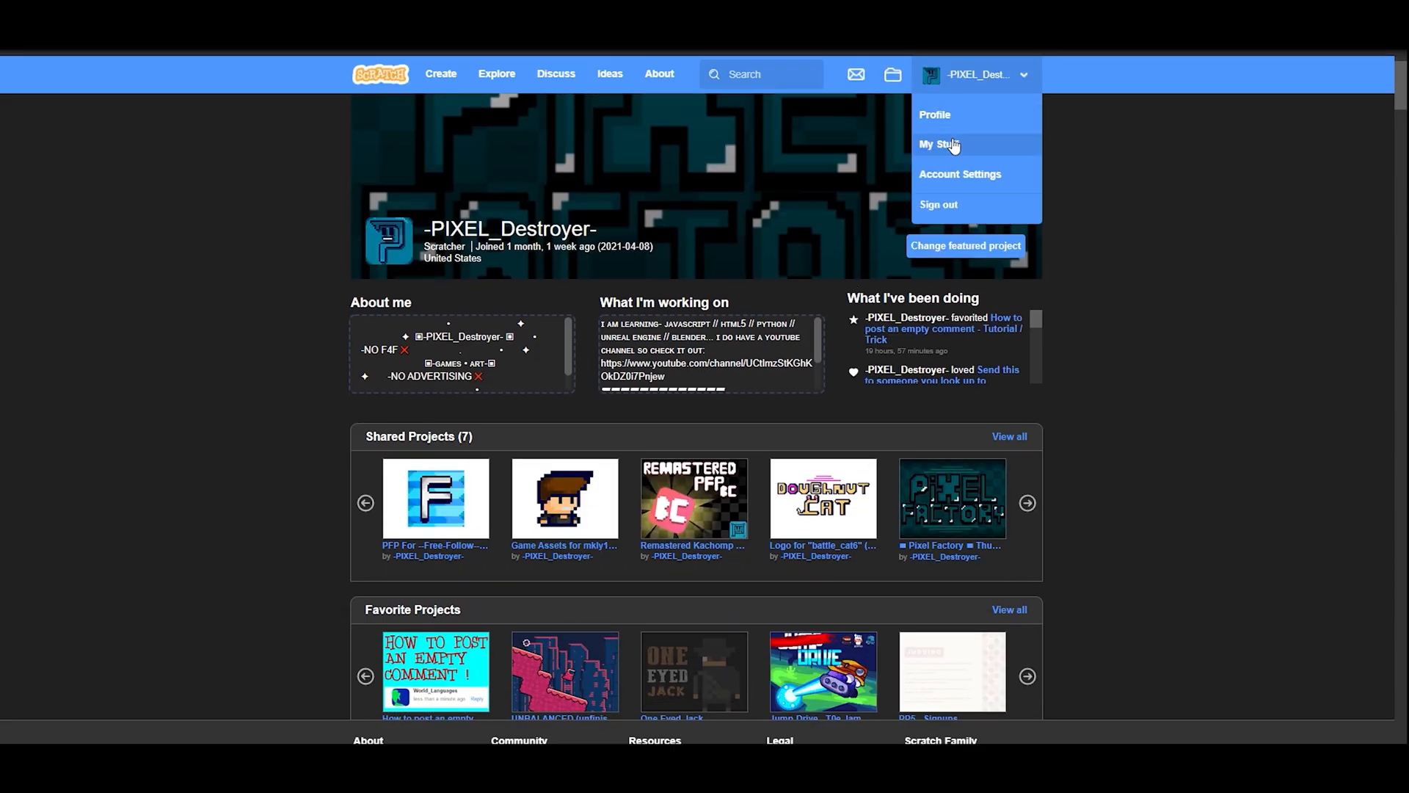
pyautogui.click(935, 144)
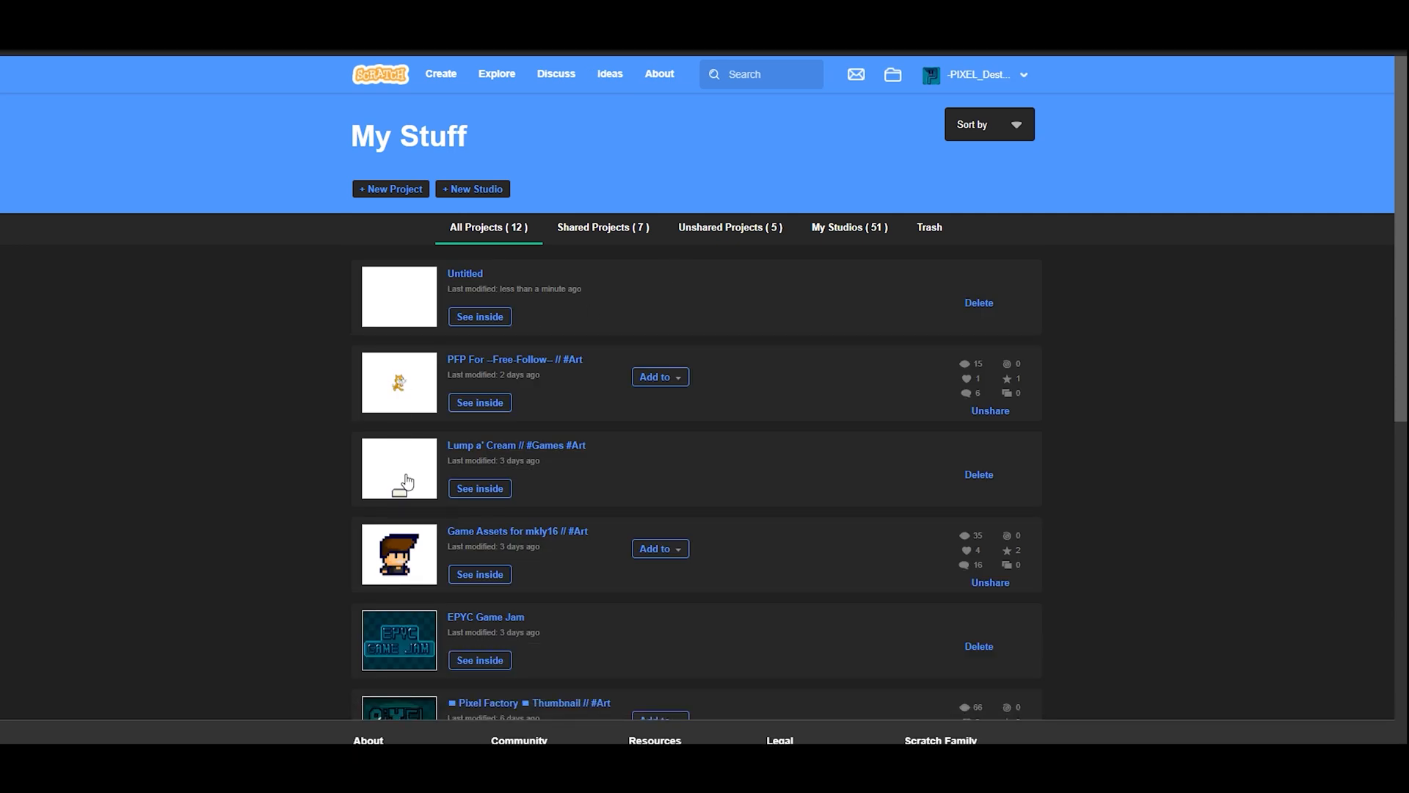
pyautogui.scroll(-3)
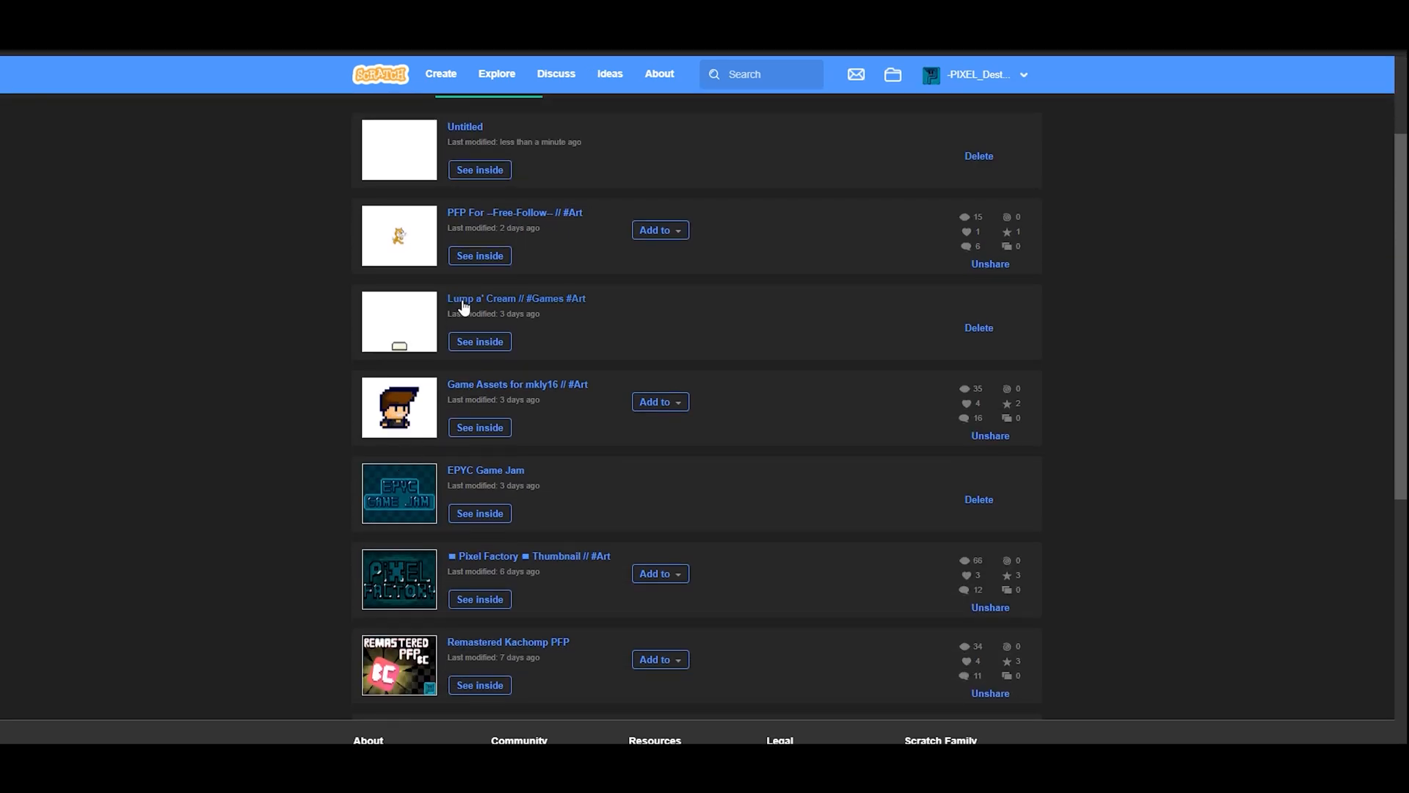
pyautogui.scroll(3)
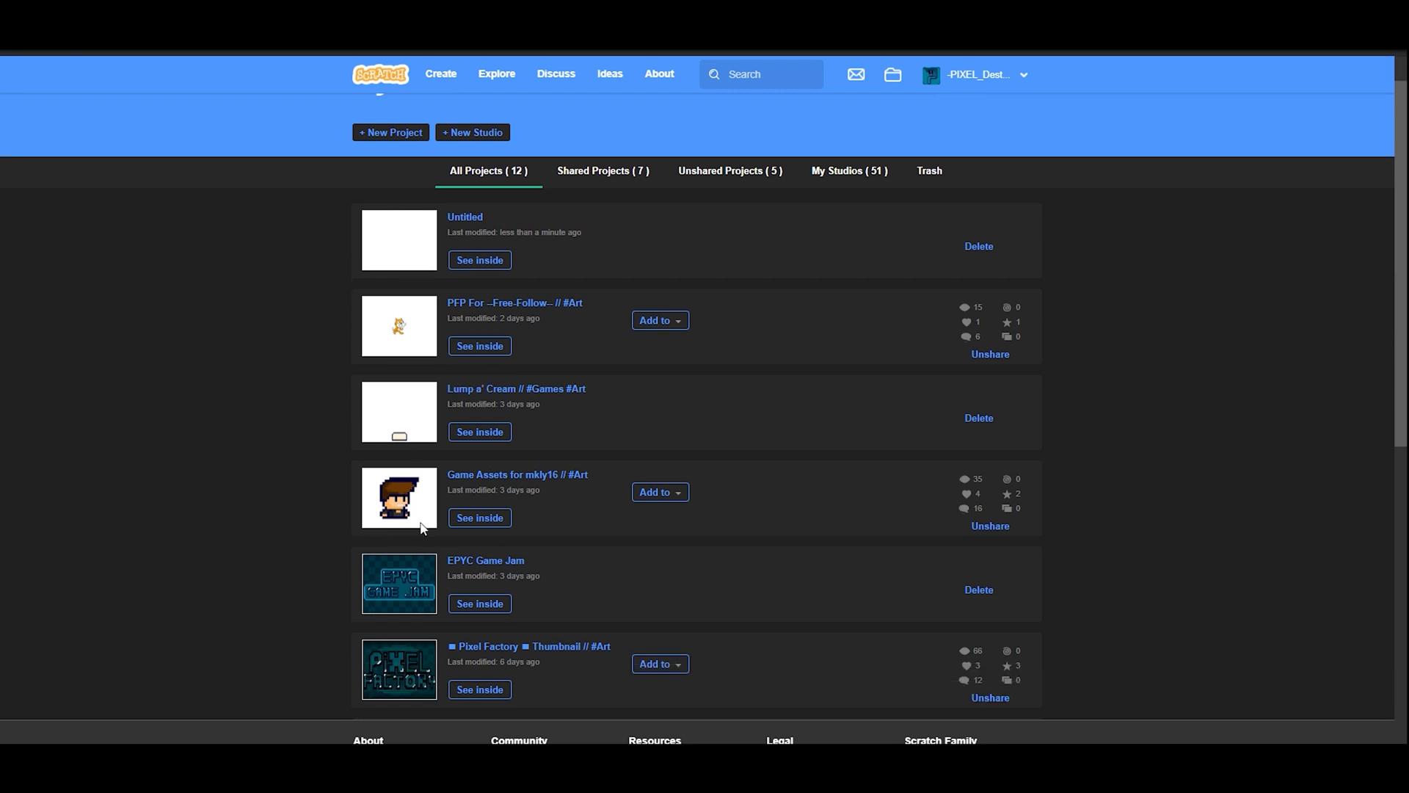
pyautogui.scroll(-3)
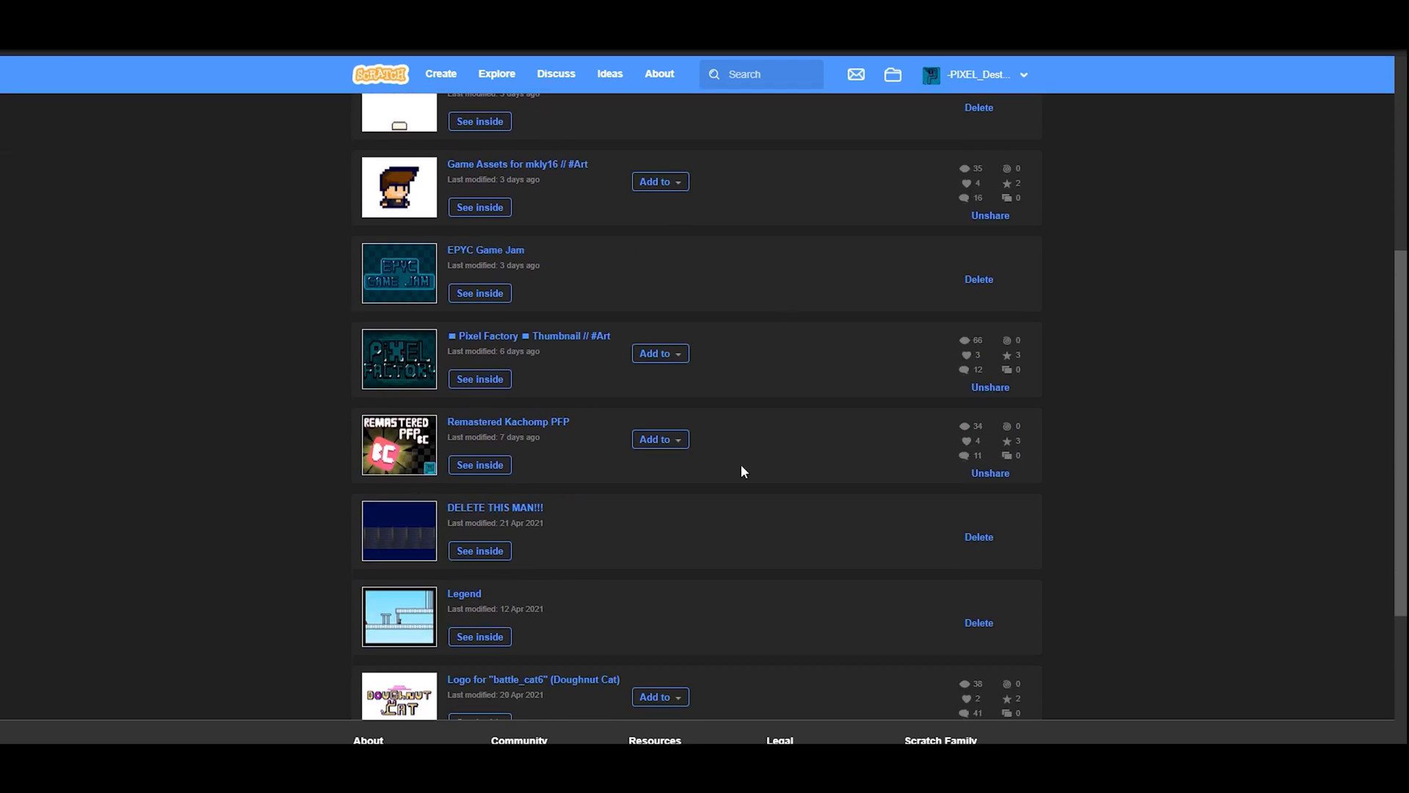
pyautogui.moveTo(411, 286)
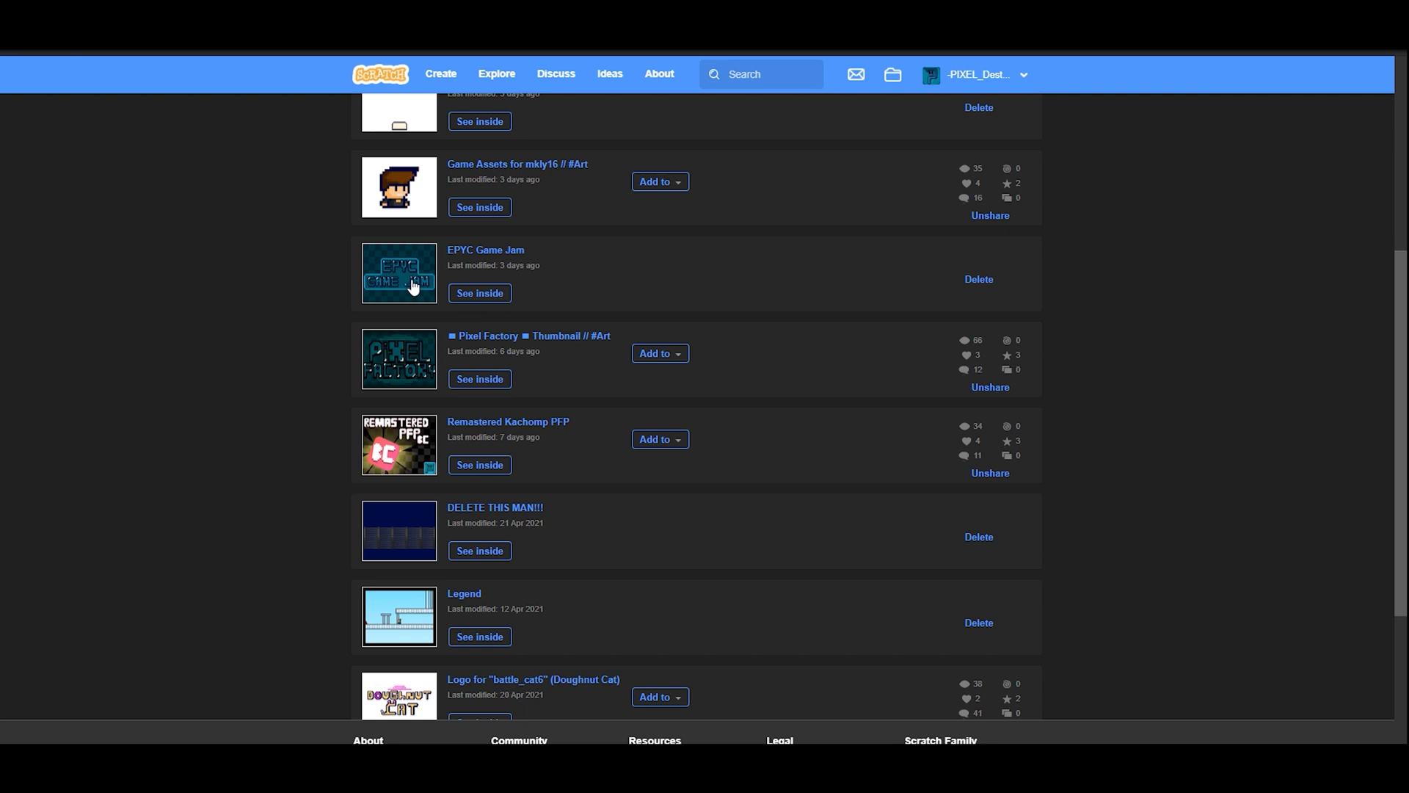
# Step: Open the EPYC Game Jam project page from My Stuff
pyautogui.click(398, 273)
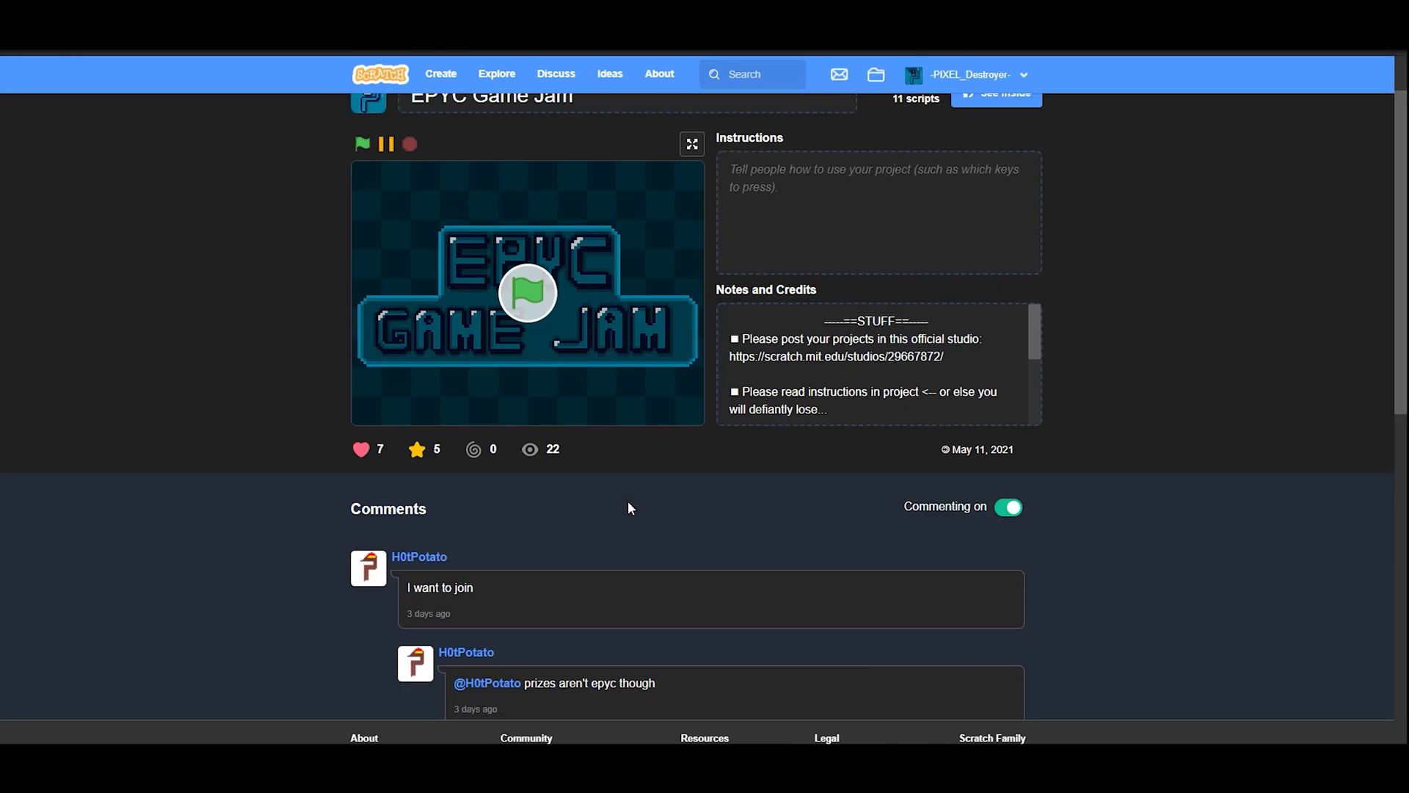
pyautogui.moveTo(1339, 96)
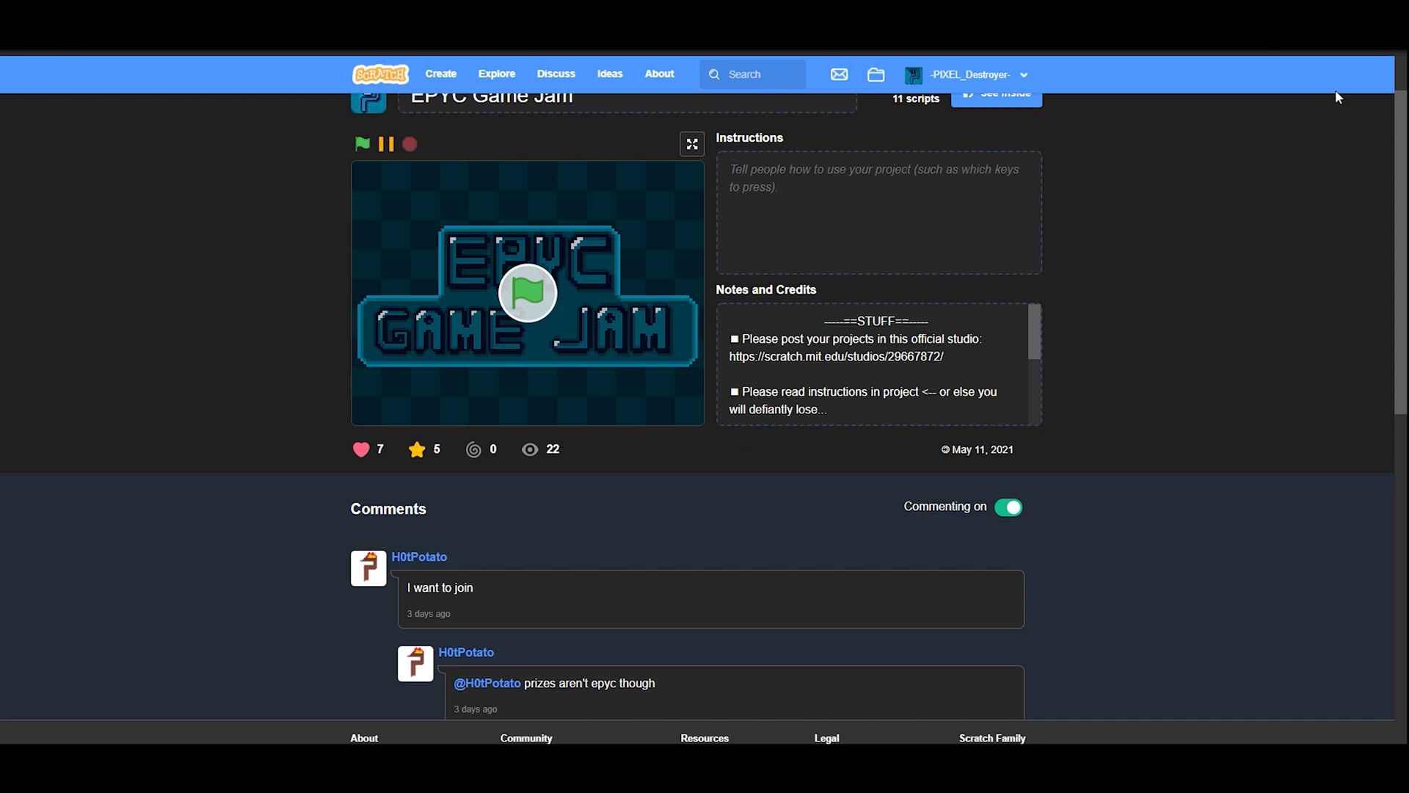